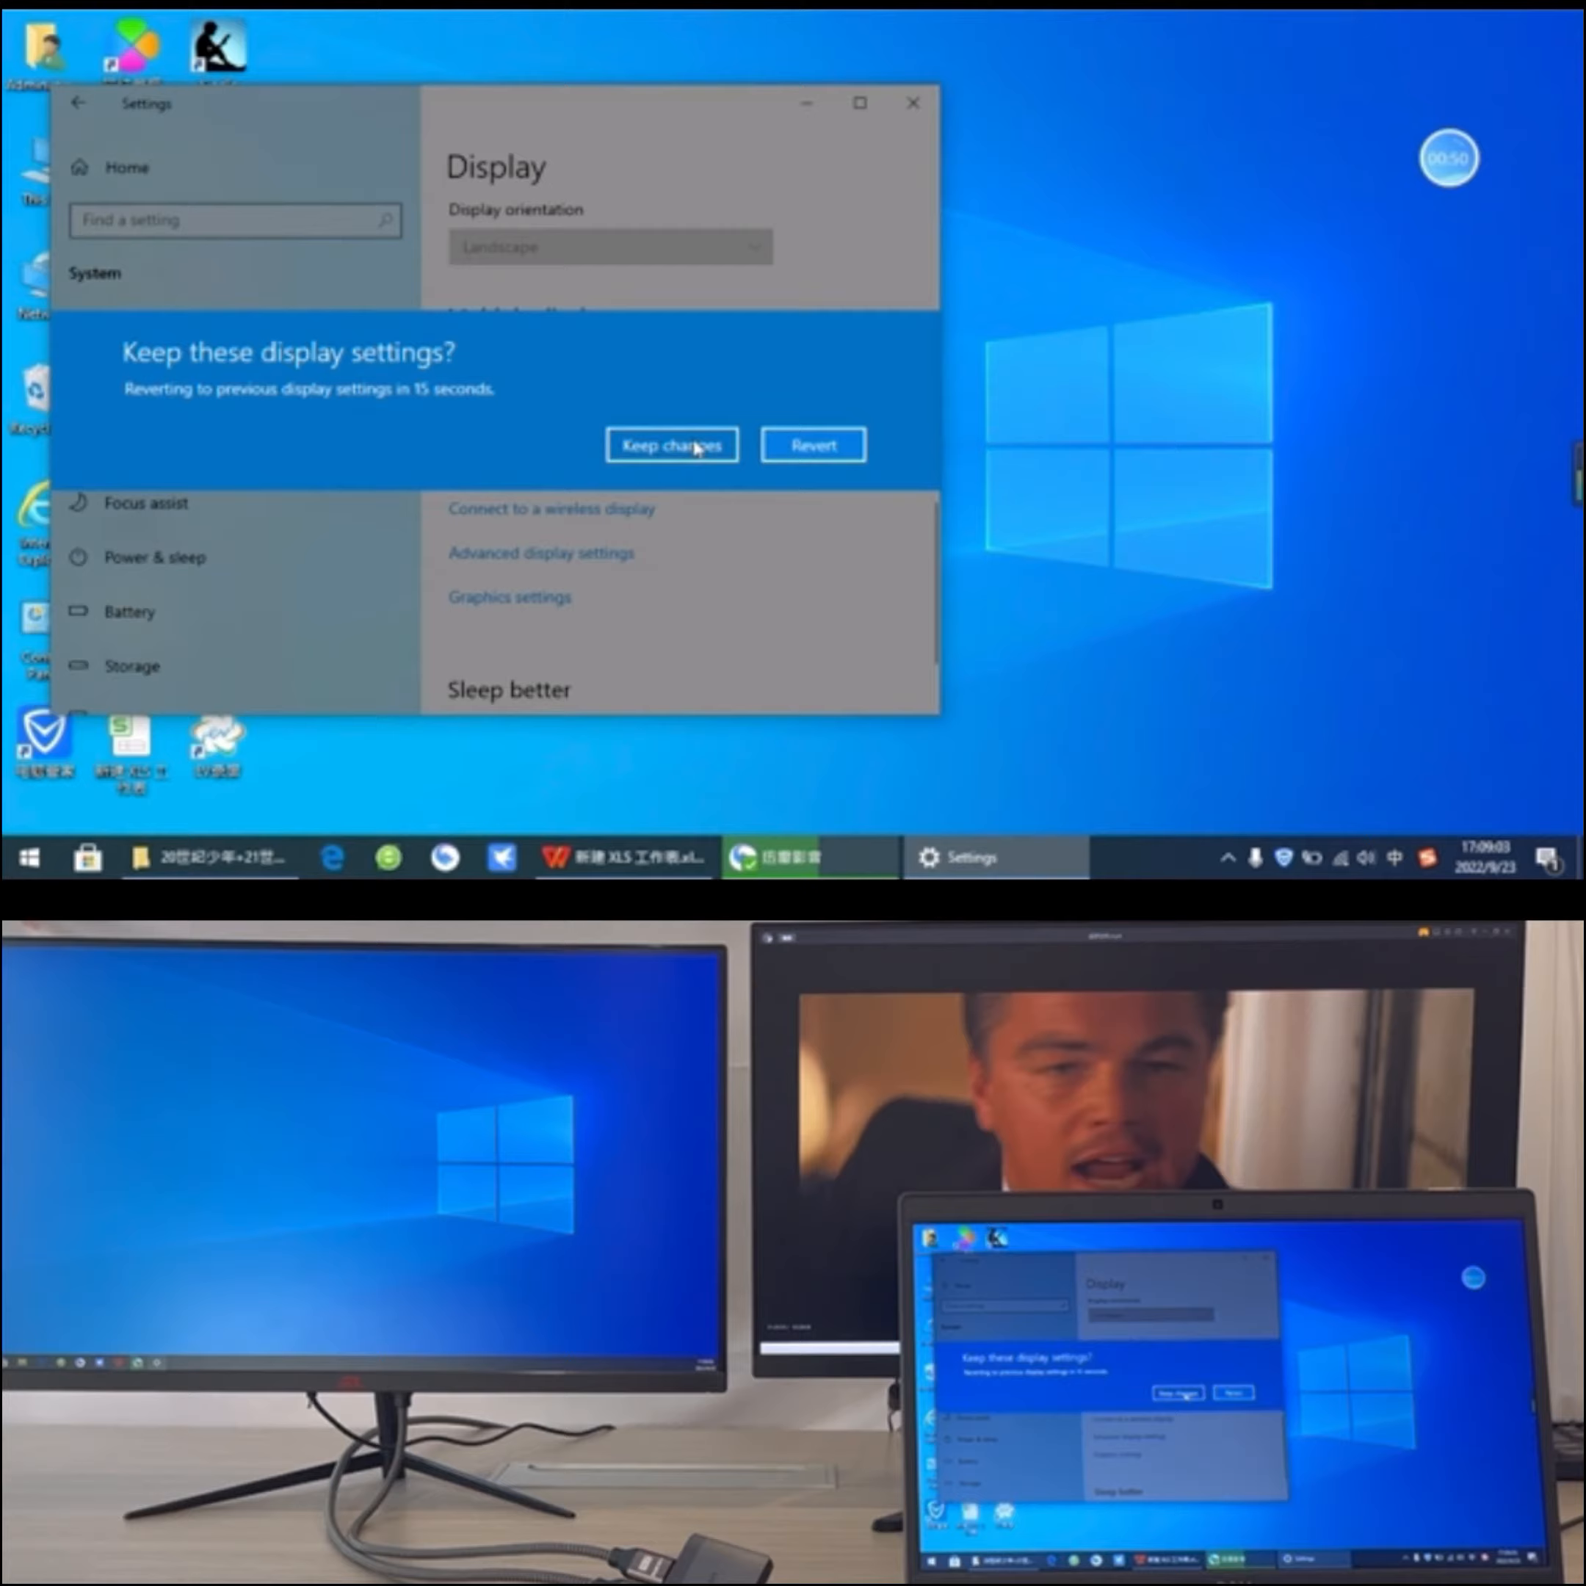
Keep the new extended-display configuration and reveal the Multiple displays mode choices
{"action": "left_click", "coordinate": [670, 444]}
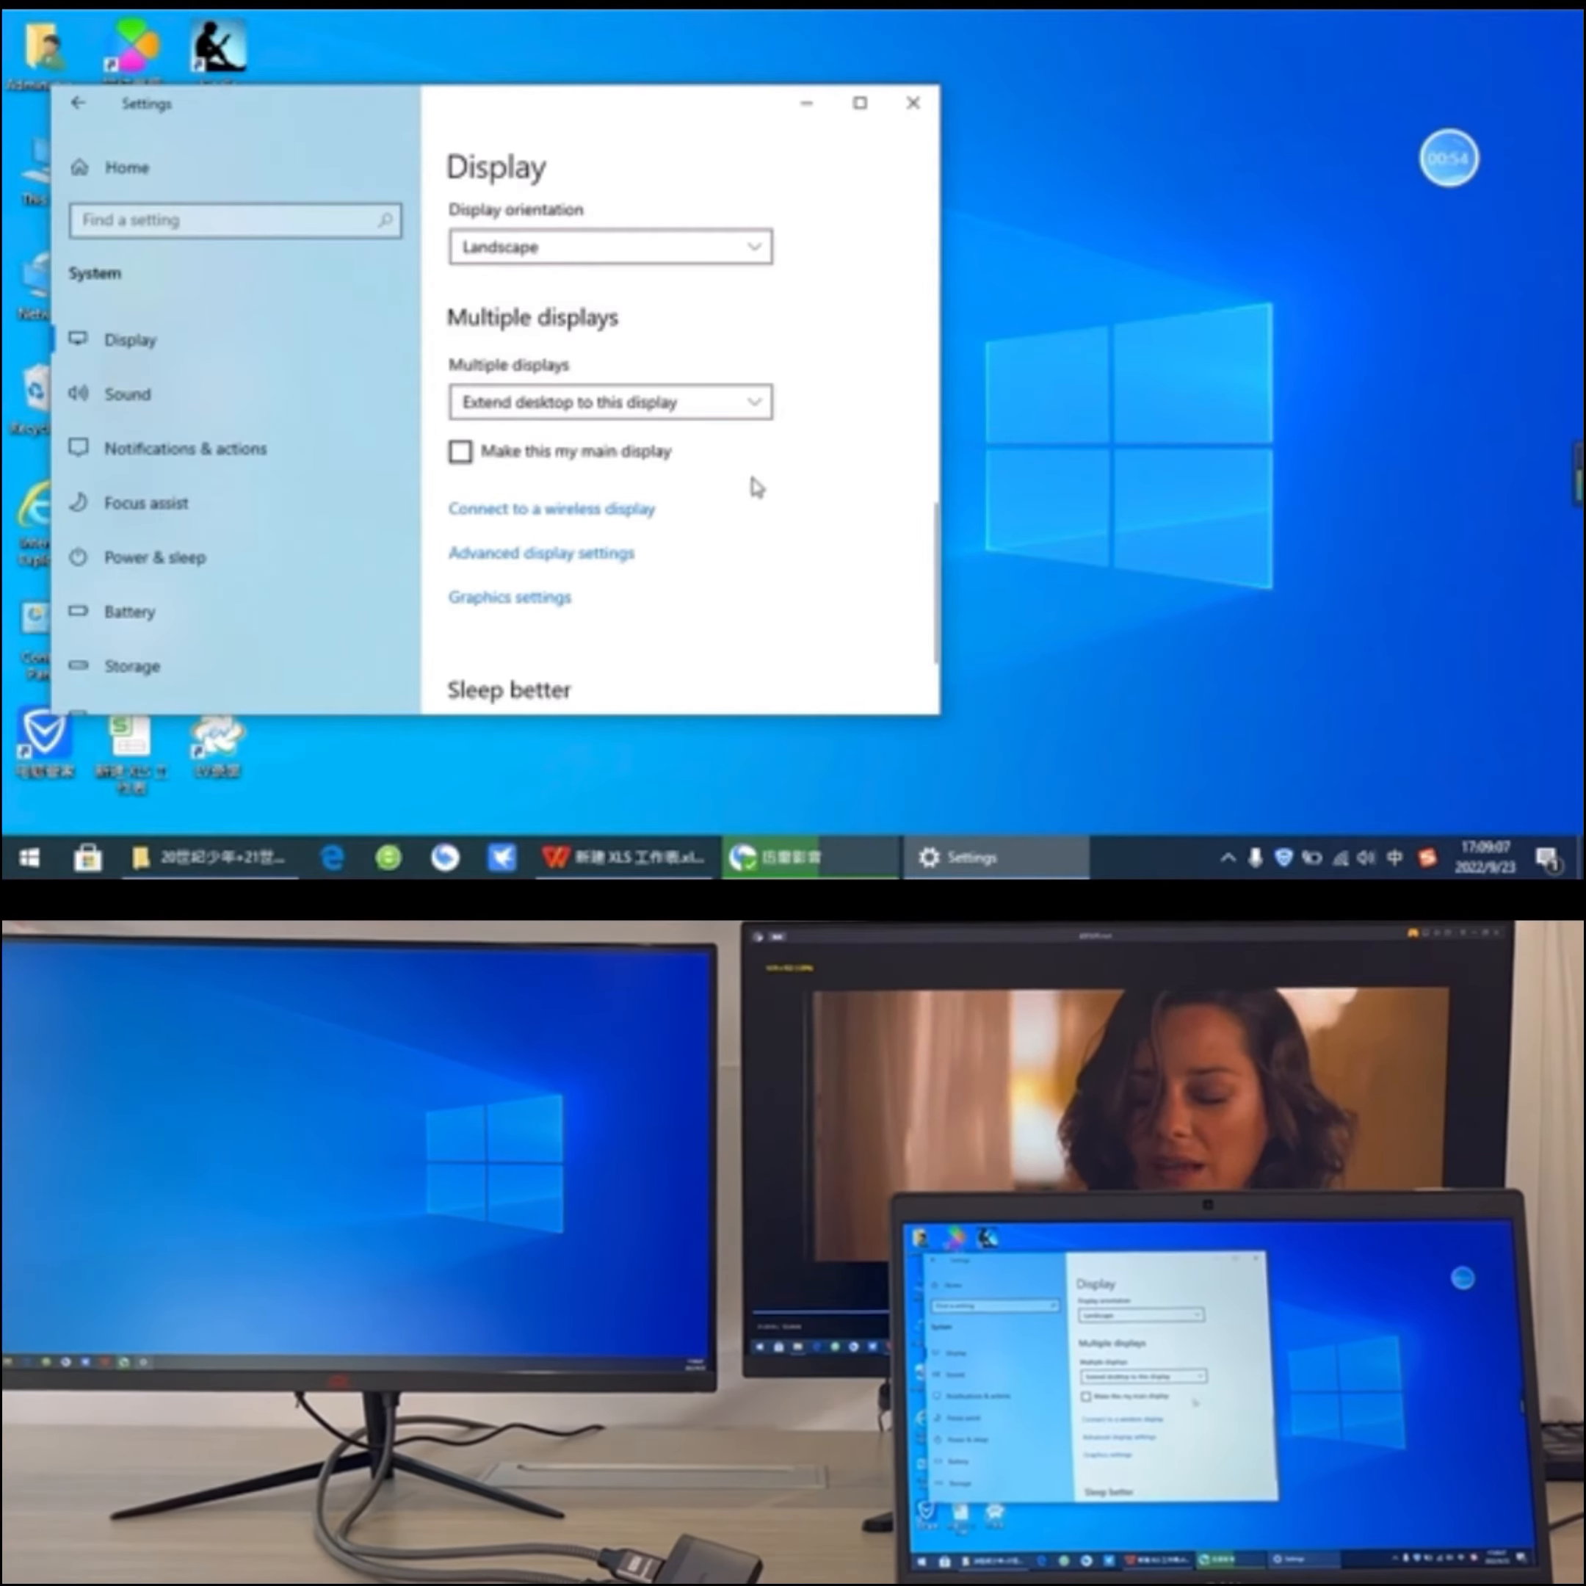
{"action": "left_click", "coordinate": [608, 401]}
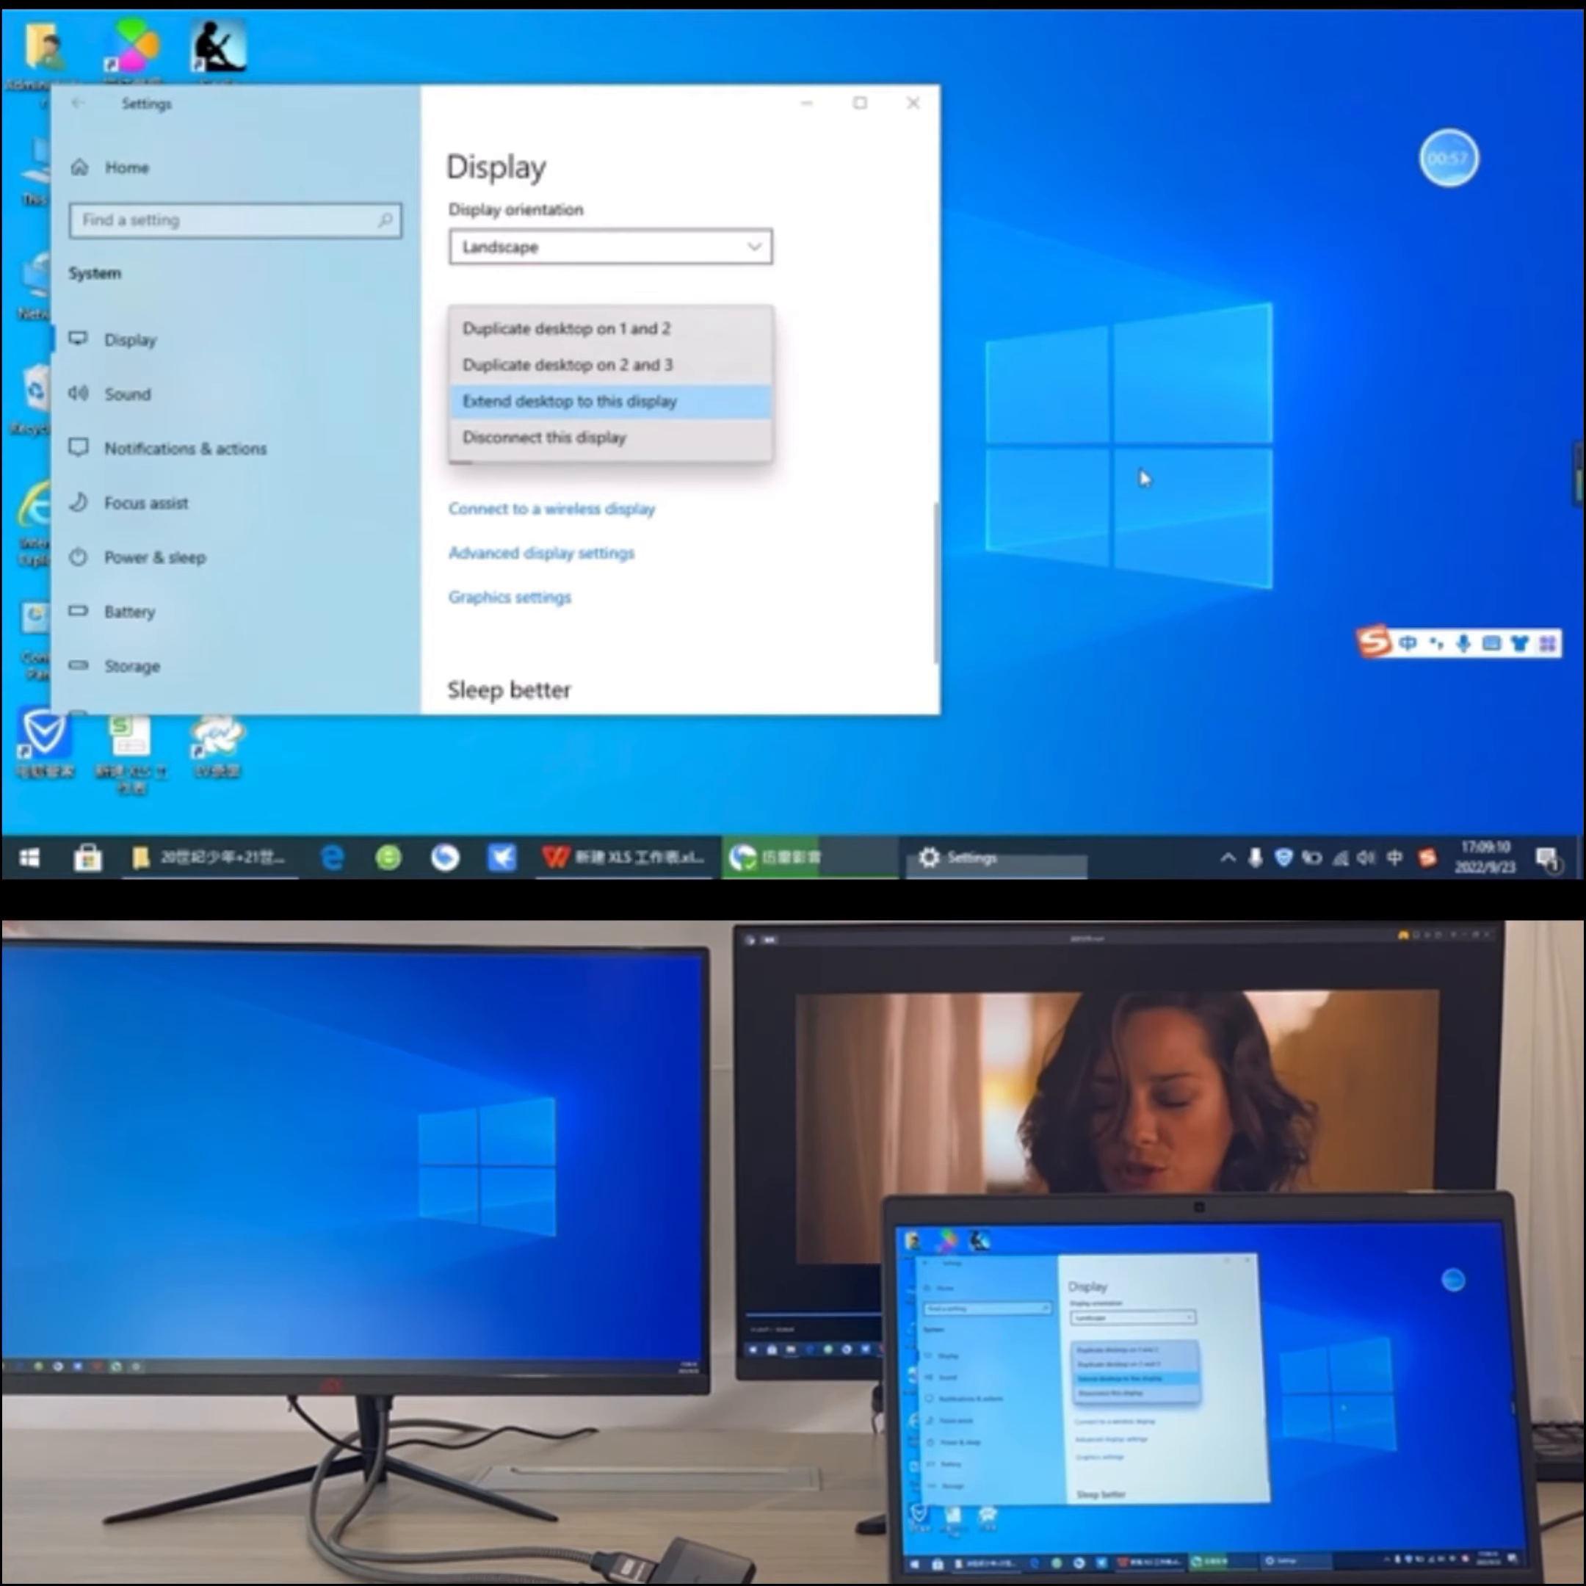